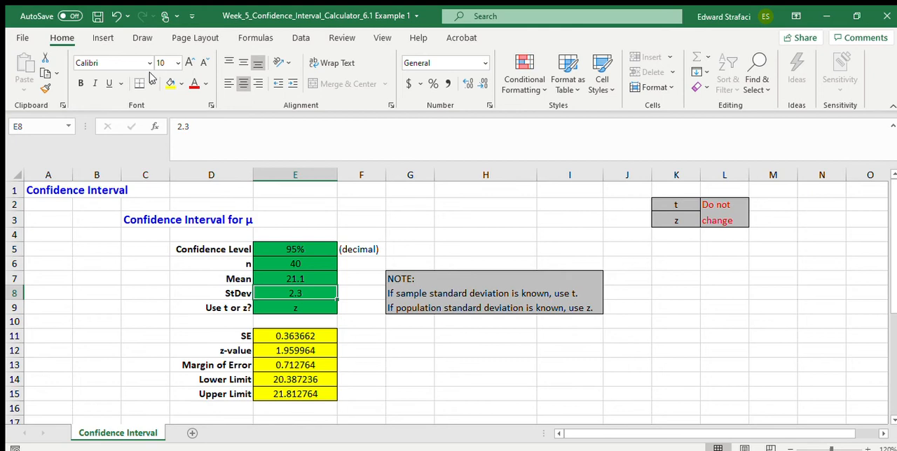
{"action": "mouse_move", "coordinate": [380, 142]}
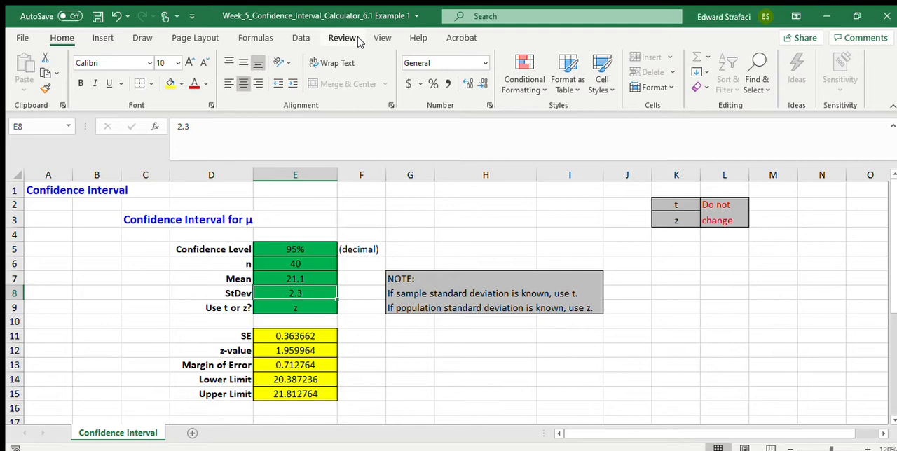
{"action": "mouse_move", "coordinate": [243, 196]}
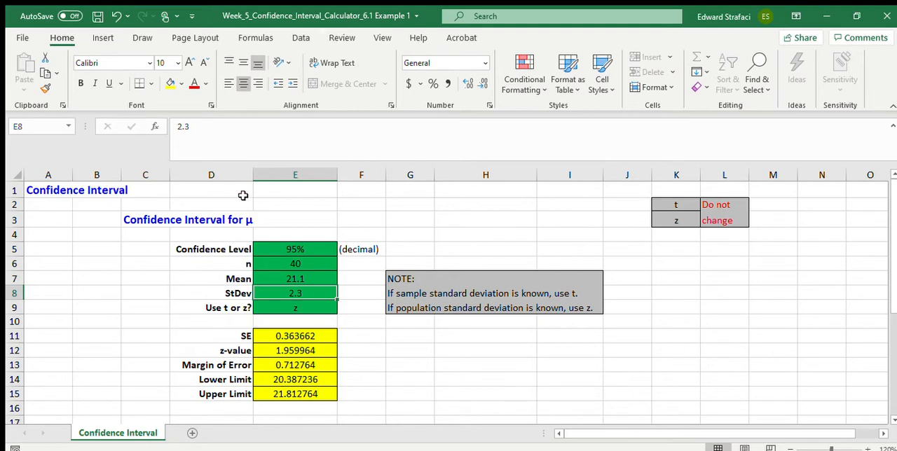
Review the Mean, n and Confidence Level input cells of the calculator.
{"action": "left_click", "coordinate": [295, 278]}
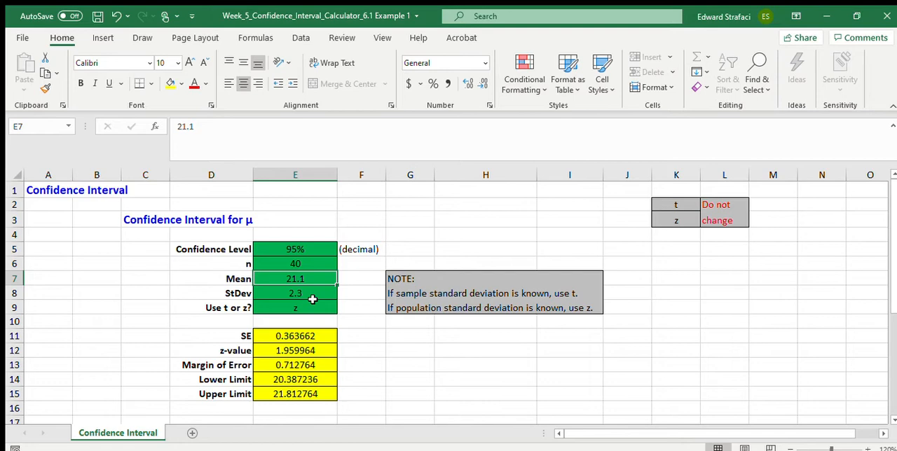
{"action": "mouse_move", "coordinate": [309, 300]}
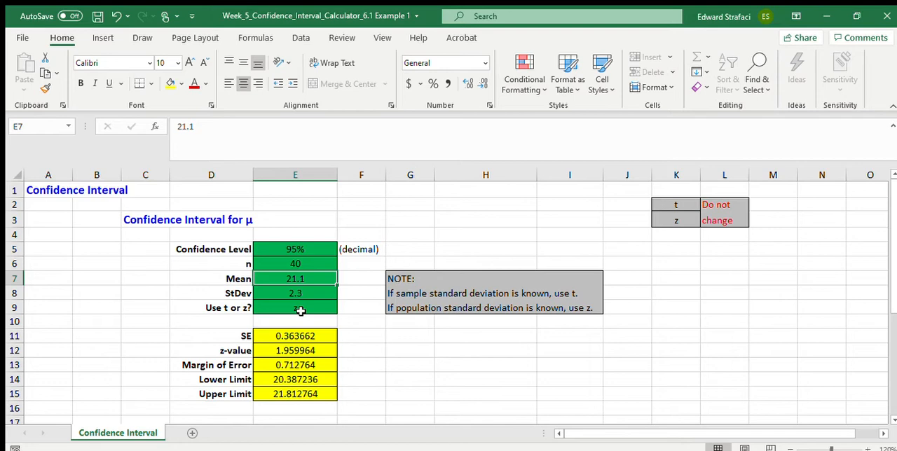
{"action": "left_click", "coordinate": [294, 263]}
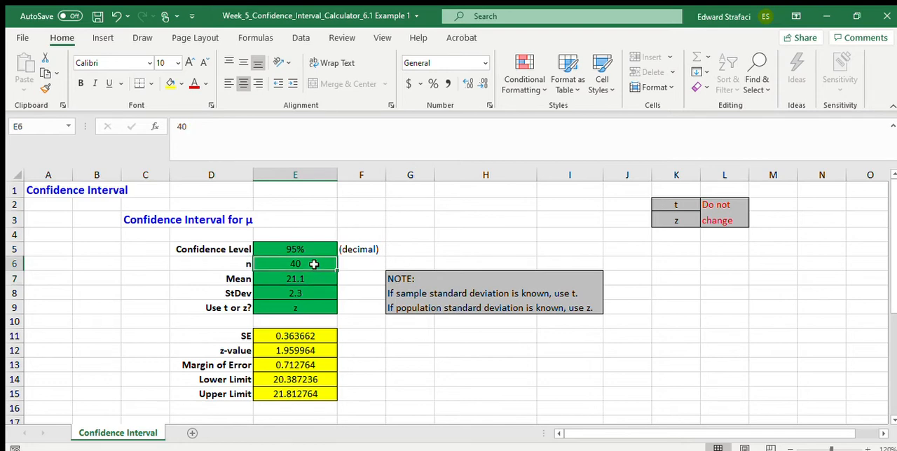
{"action": "left_click", "coordinate": [295, 249]}
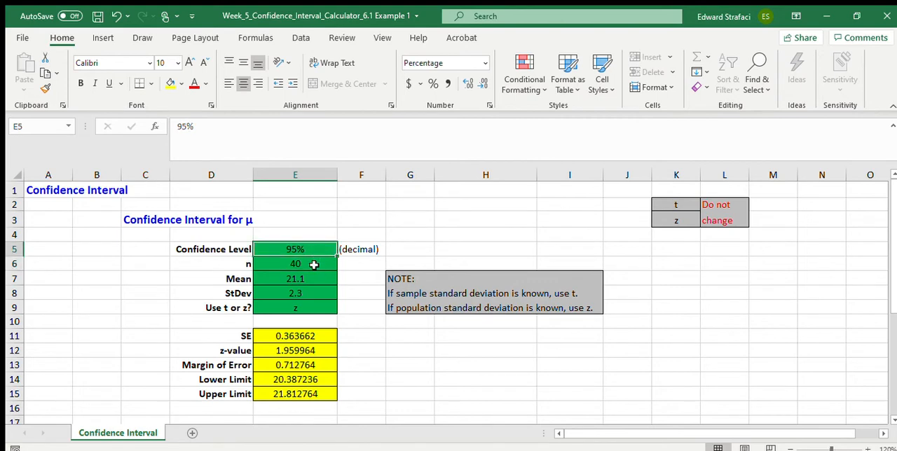
{"action": "left_click", "coordinate": [295, 263]}
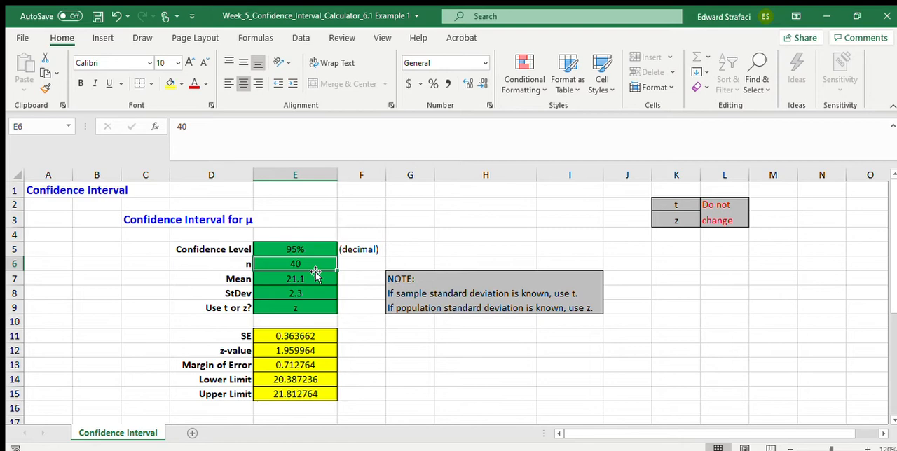
{"action": "mouse_move", "coordinate": [344, 278]}
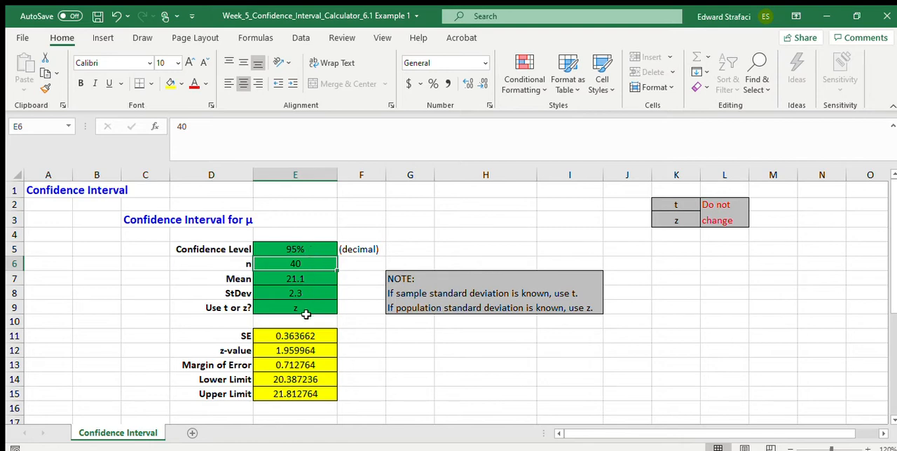
{"action": "mouse_move", "coordinate": [316, 386]}
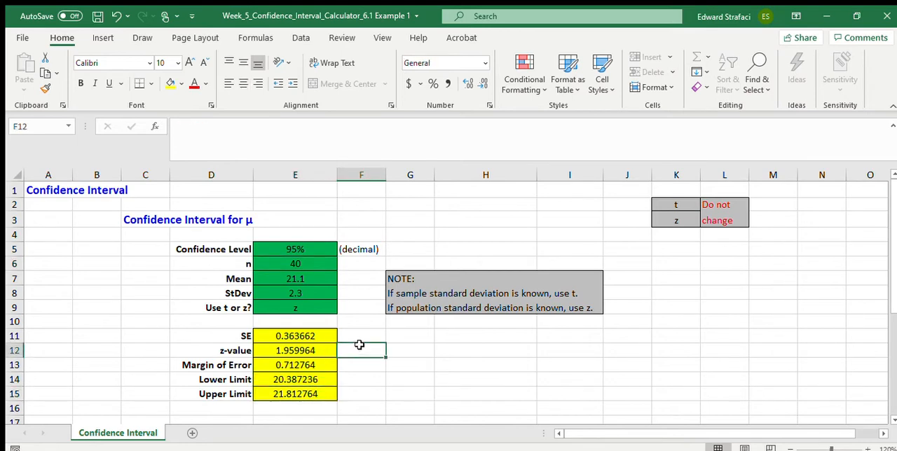
{"action": "mouse_move", "coordinate": [309, 289]}
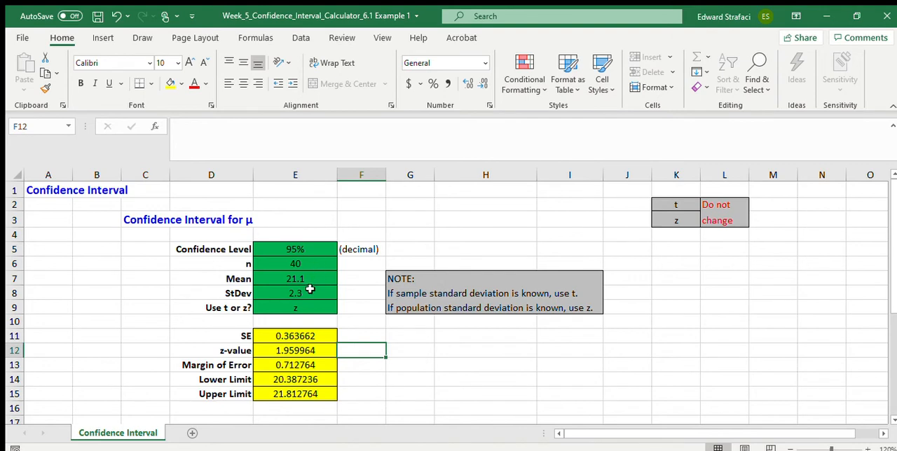
{"action": "mouse_move", "coordinate": [338, 309]}
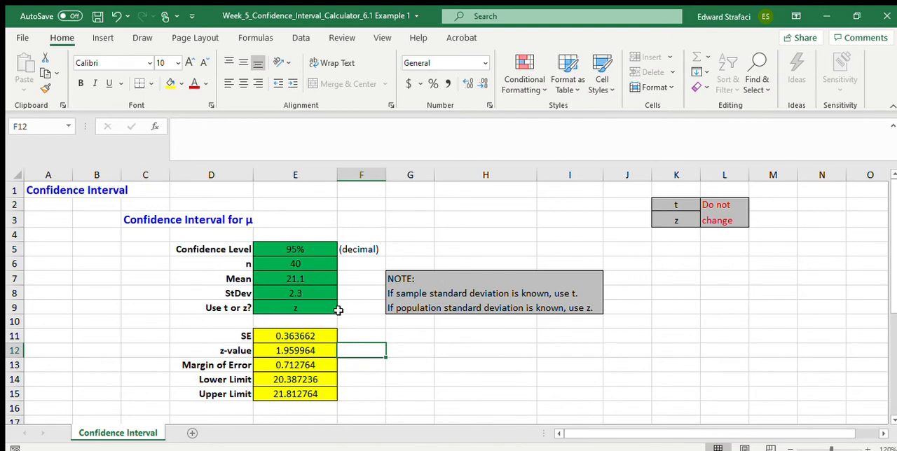
{"action": "mouse_move", "coordinate": [278, 238]}
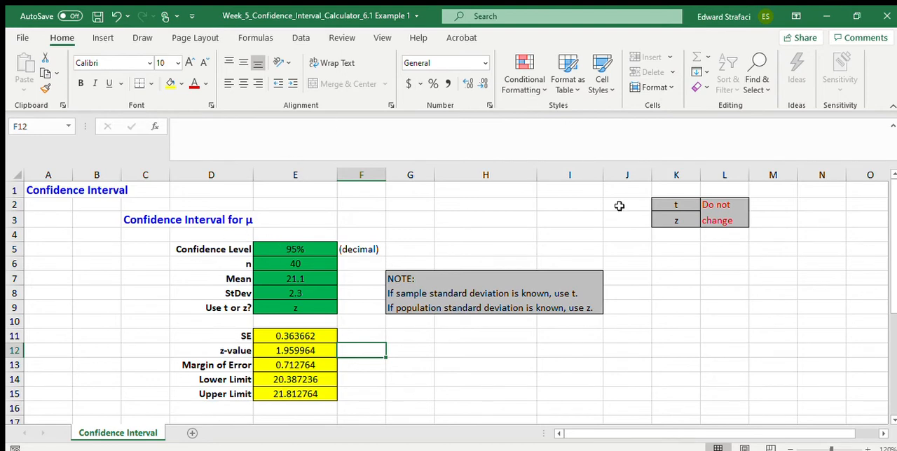
{"action": "mouse_move", "coordinate": [547, 306]}
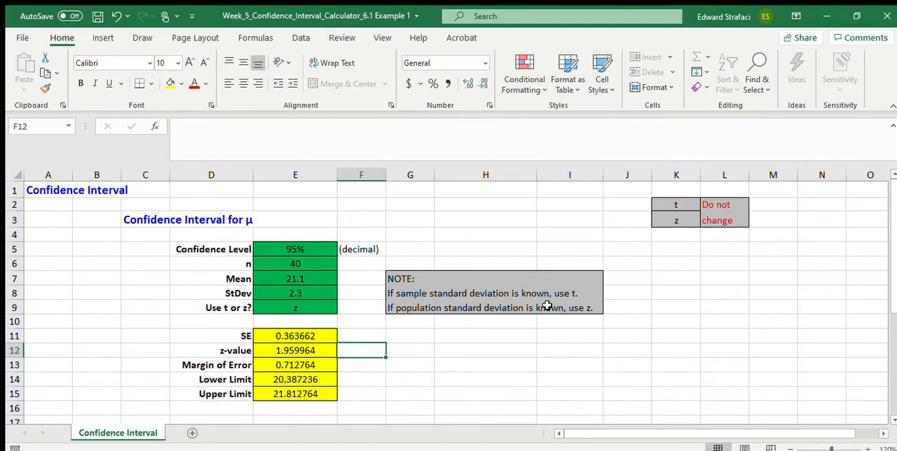
{"action": "mouse_move", "coordinate": [608, 283]}
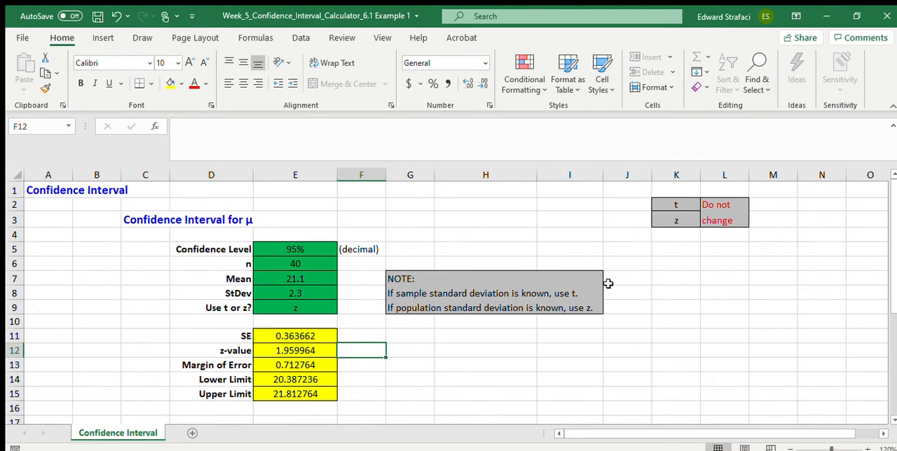
{"action": "mouse_move", "coordinate": [346, 309]}
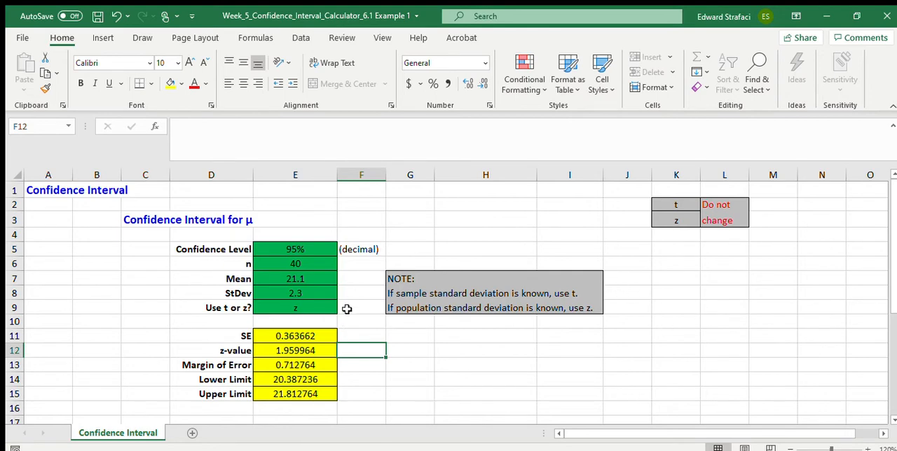
{"action": "mouse_move", "coordinate": [754, 283]}
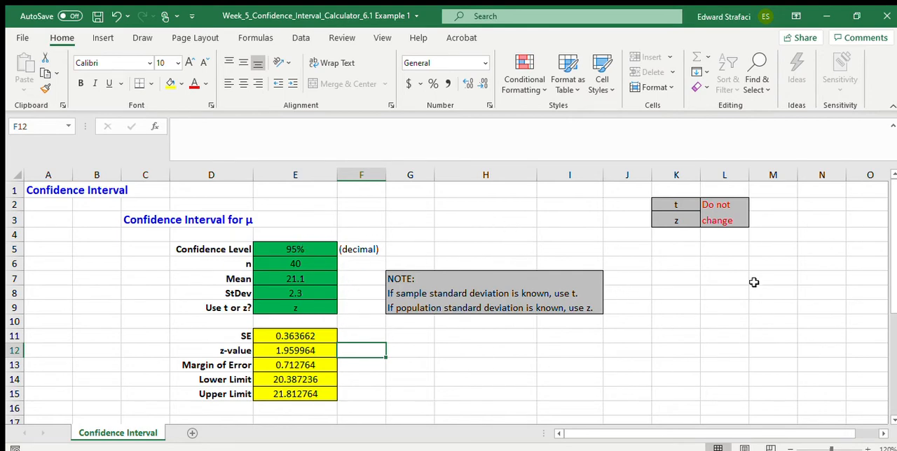
{"action": "mouse_move", "coordinate": [292, 328]}
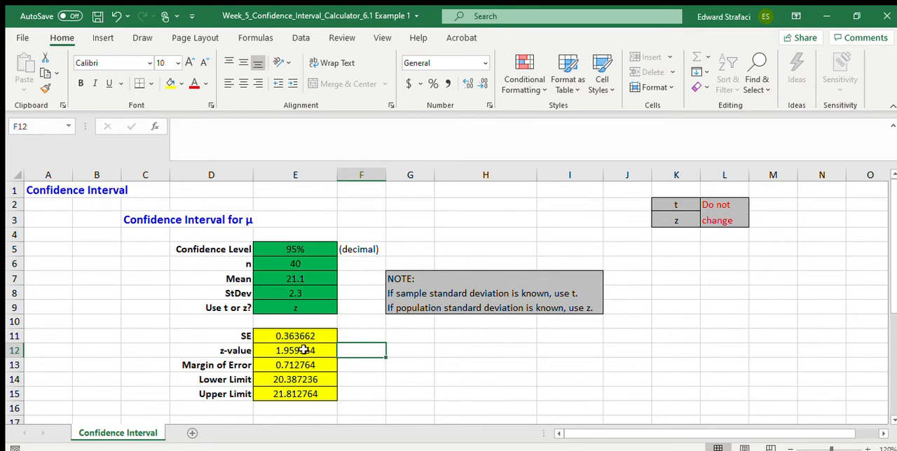
{"action": "mouse_move", "coordinate": [453, 358]}
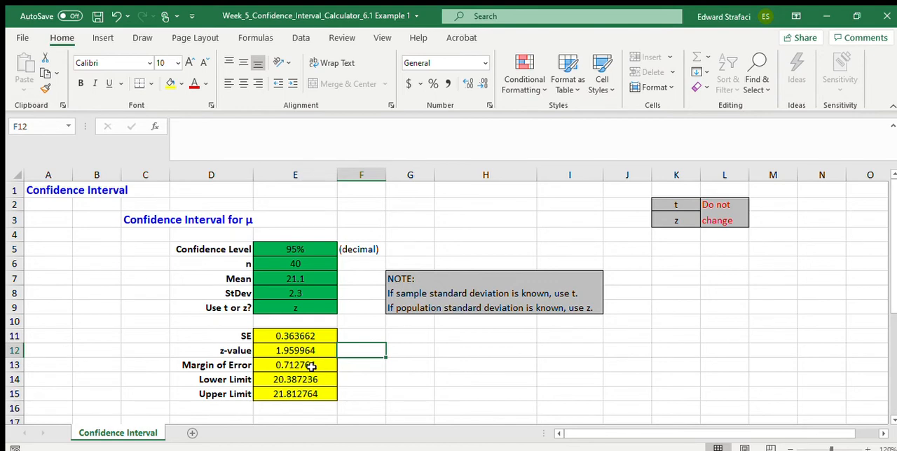
{"action": "mouse_move", "coordinate": [309, 401]}
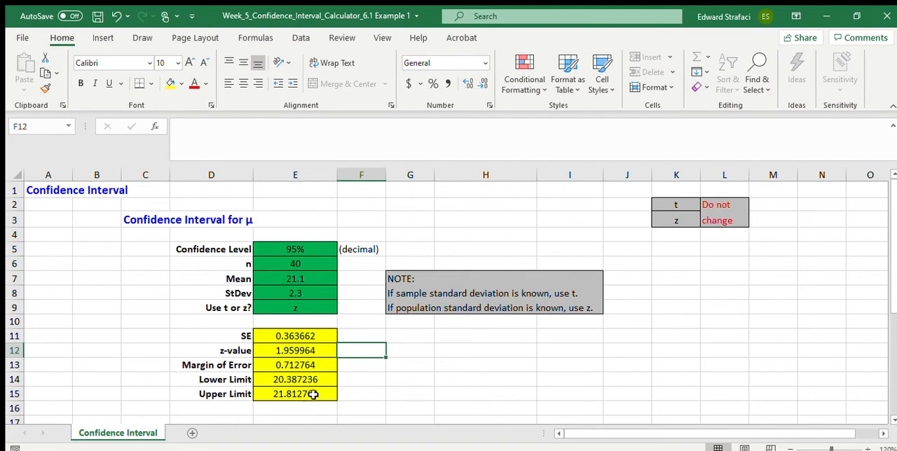
{"action": "mouse_move", "coordinate": [314, 379]}
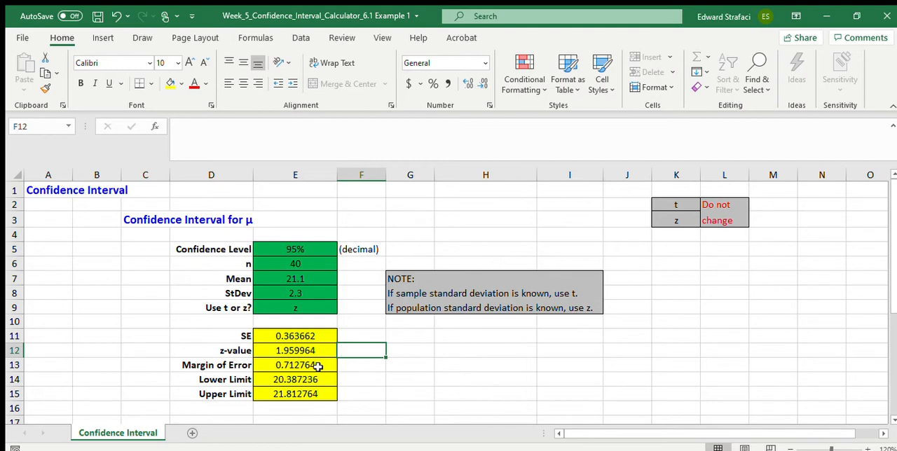
{"action": "mouse_move", "coordinate": [312, 384]}
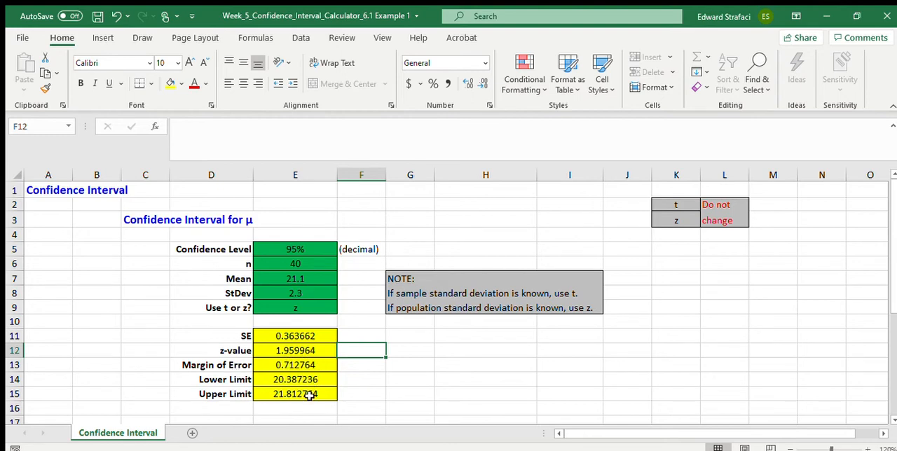
{"action": "mouse_move", "coordinate": [300, 400]}
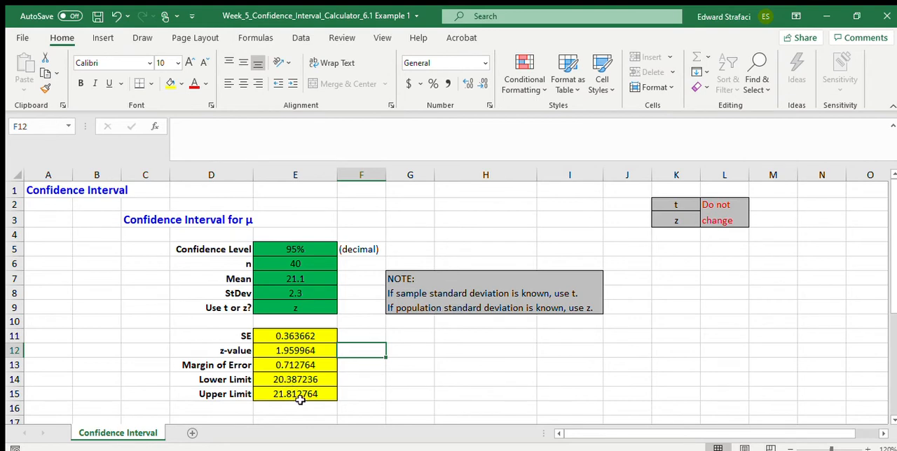
Enter .99 as the confidence level in E5, yielding z 2.575829 and margin 0.936731.
{"action": "left_click", "coordinate": [294, 249]}
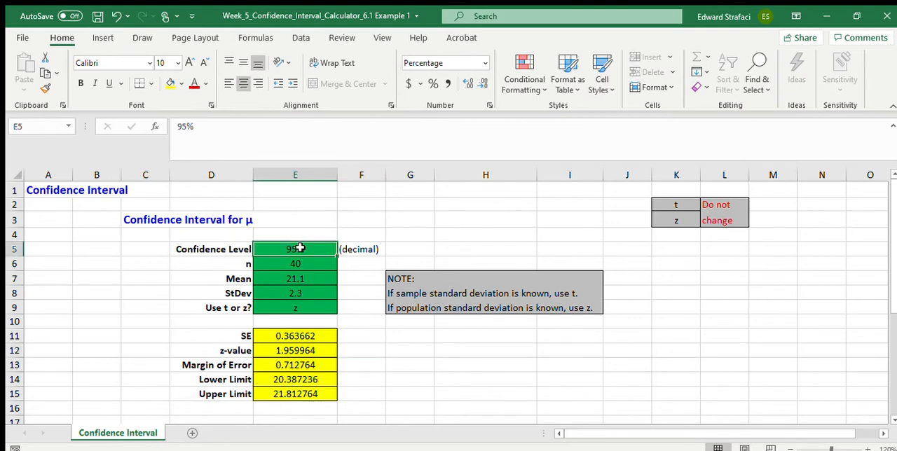
{"action": "mouse_move", "coordinate": [304, 233]}
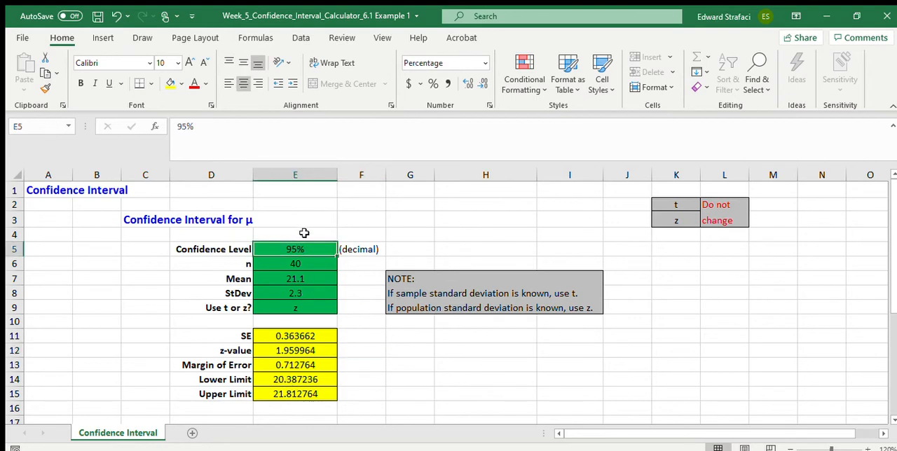
{"action": "type", "text": ".99"}
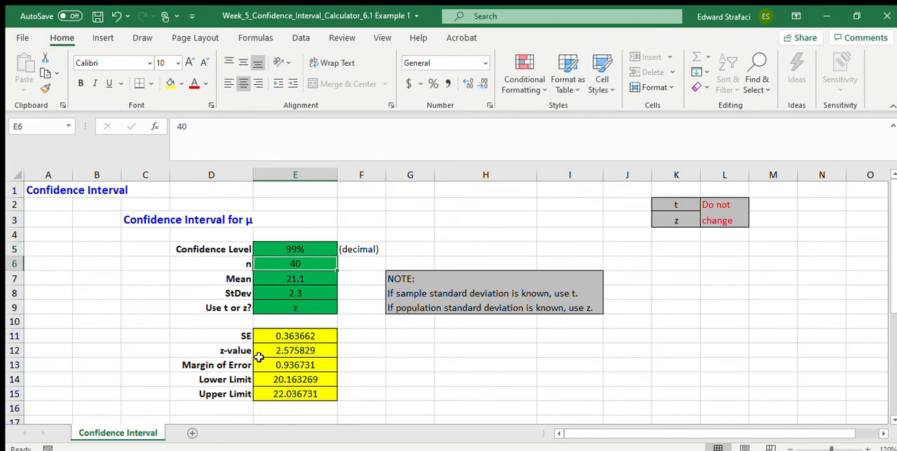
{"action": "mouse_move", "coordinate": [372, 379]}
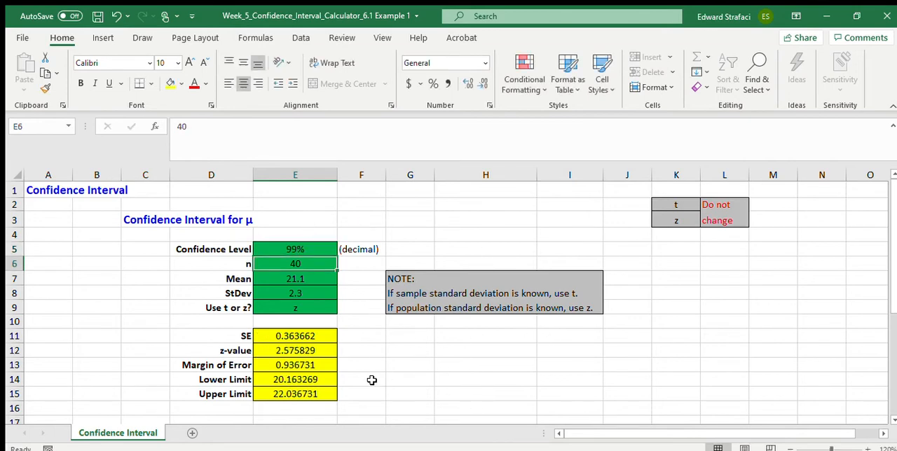
{"action": "mouse_move", "coordinate": [528, 393]}
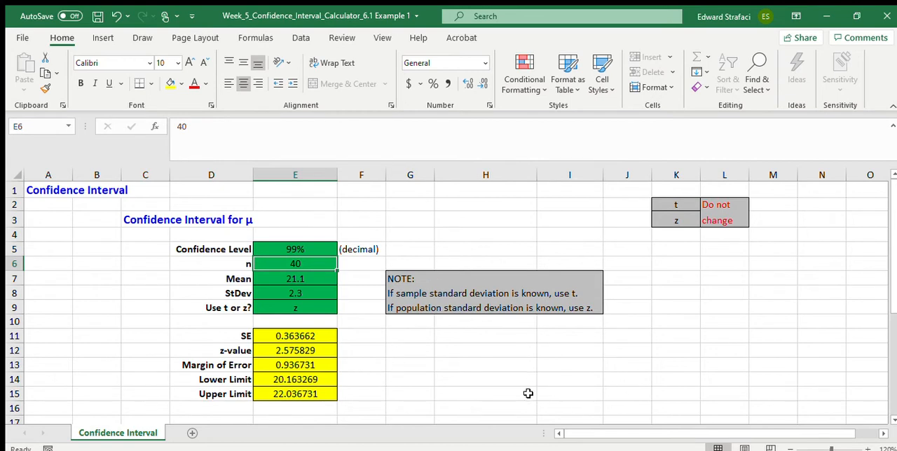
{"action": "left_click", "coordinate": [295, 249]}
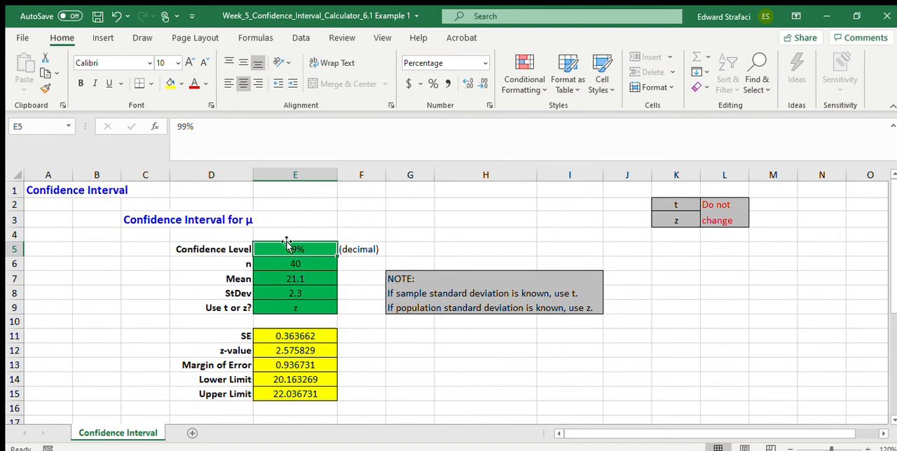
{"action": "type", "text": ".80\\"}
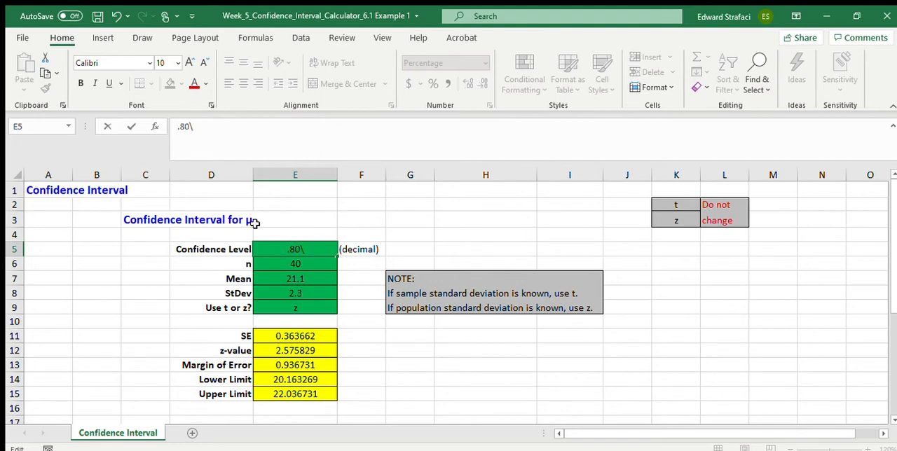
{"action": "key", "text": "Backspace"}
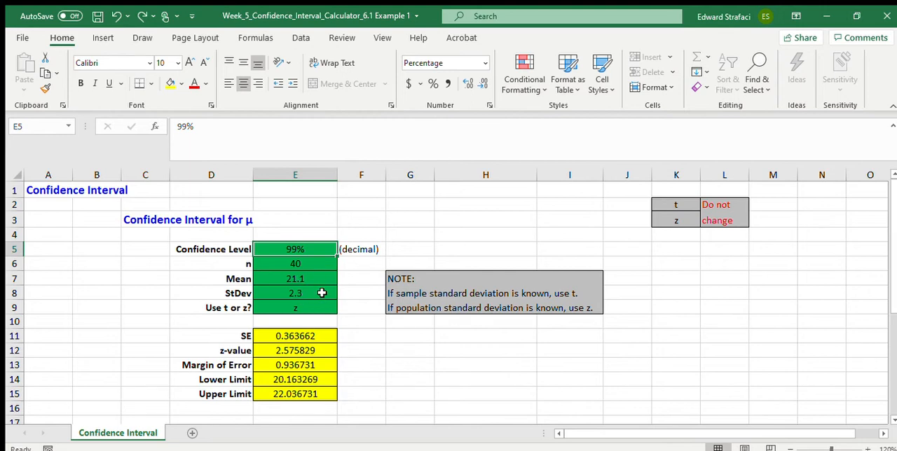
{"action": "mouse_move", "coordinate": [319, 288]}
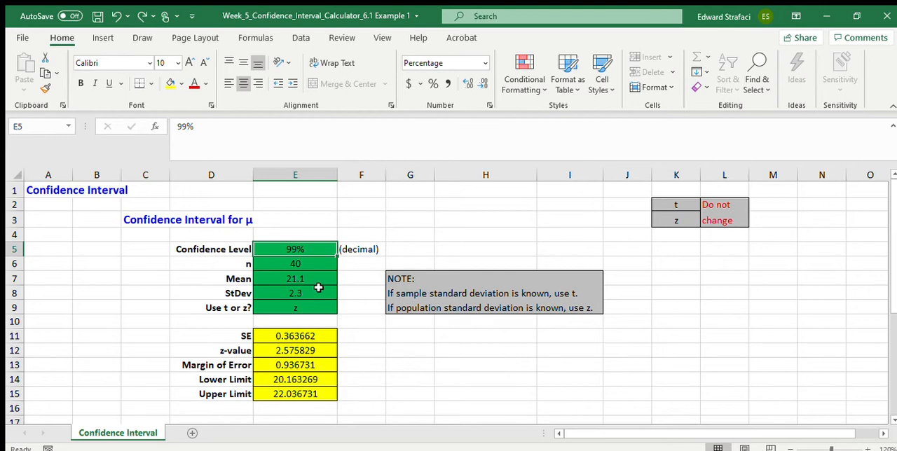
{"action": "mouse_move", "coordinate": [326, 367]}
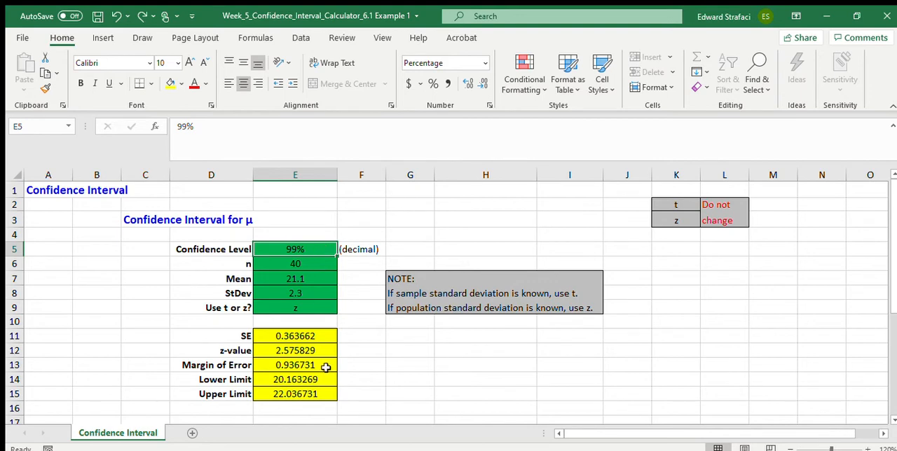
{"action": "mouse_move", "coordinate": [312, 367]}
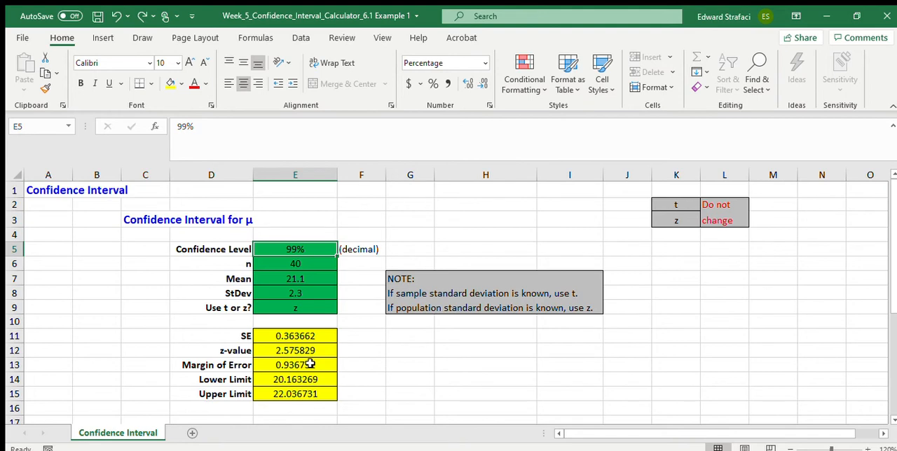
{"action": "mouse_move", "coordinate": [308, 364]}
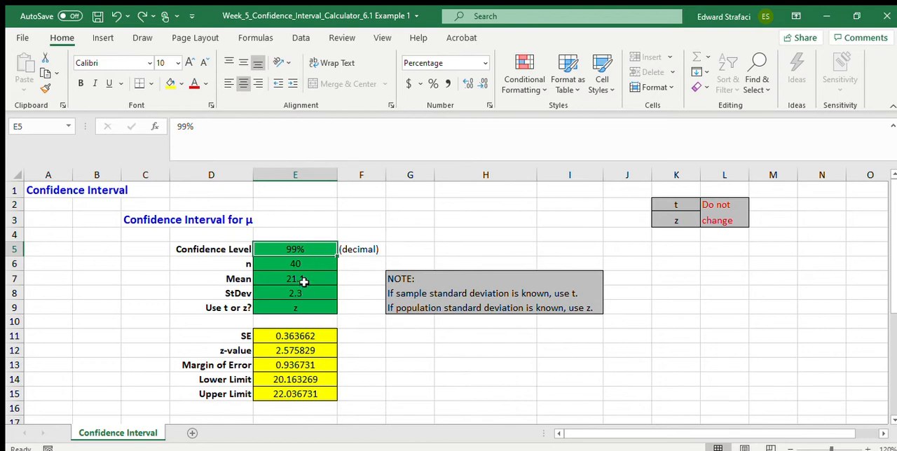
{"action": "type", "text": "21.1"}
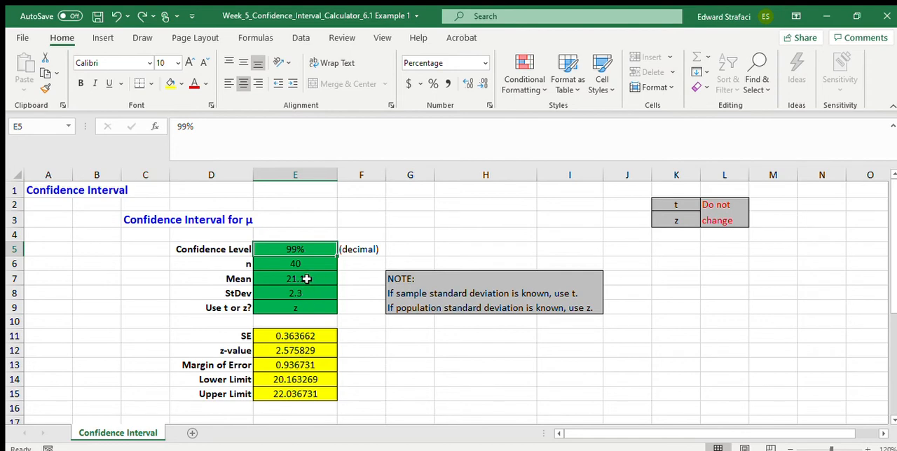
{"action": "mouse_move", "coordinate": [285, 396]}
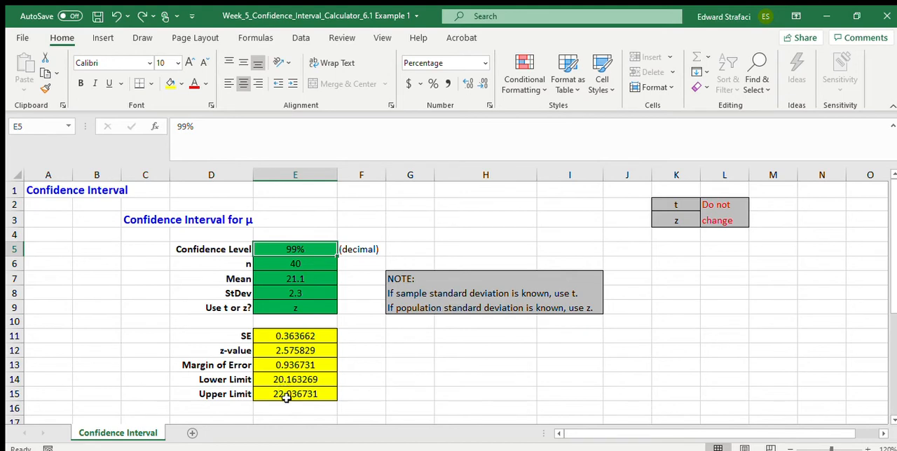
{"action": "mouse_move", "coordinate": [314, 393]}
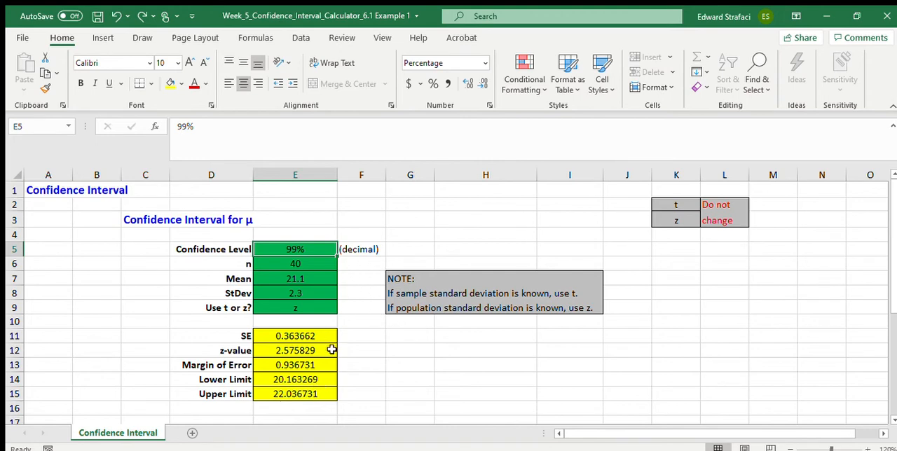
{"action": "mouse_move", "coordinate": [312, 394]}
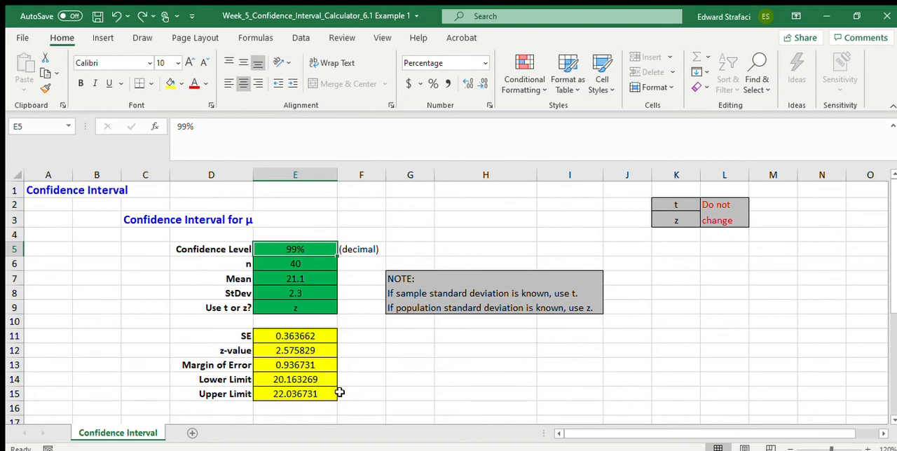
{"action": "mouse_move", "coordinate": [304, 249]}
{"action": "type", "text": "."}
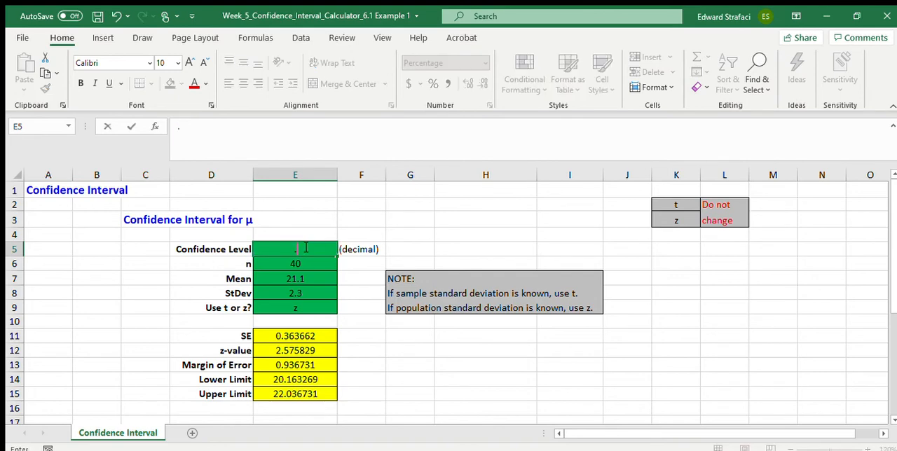
Enter 80% as the confidence level after comparing with 99%, giving z 1.281552 and margin 0.466052.
{"action": "type", "text": "80%"}
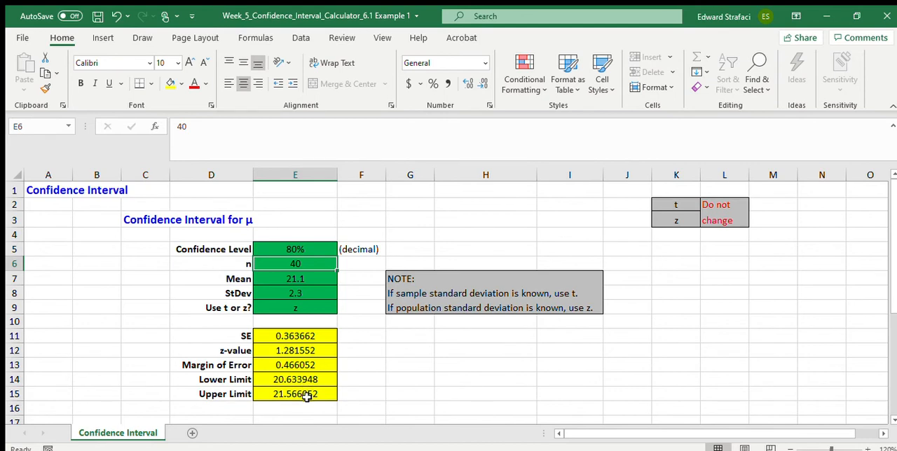
{"action": "left_click", "coordinate": [295, 279]}
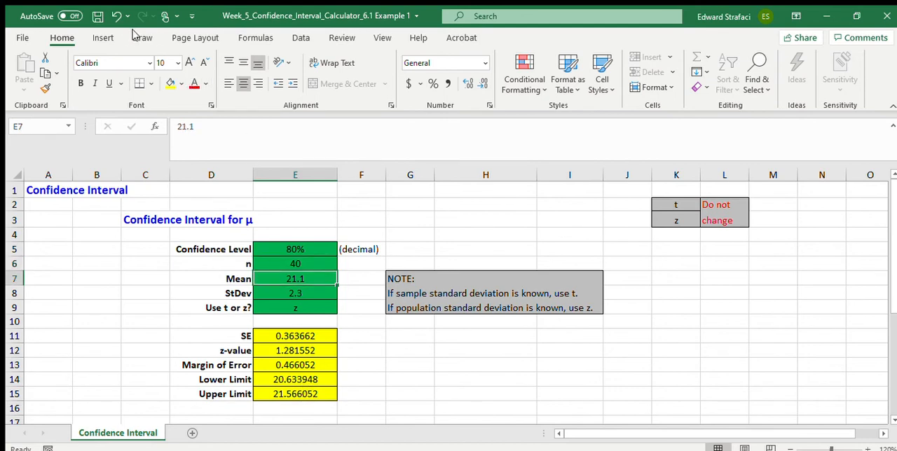
{"action": "type", "text": "99%"}
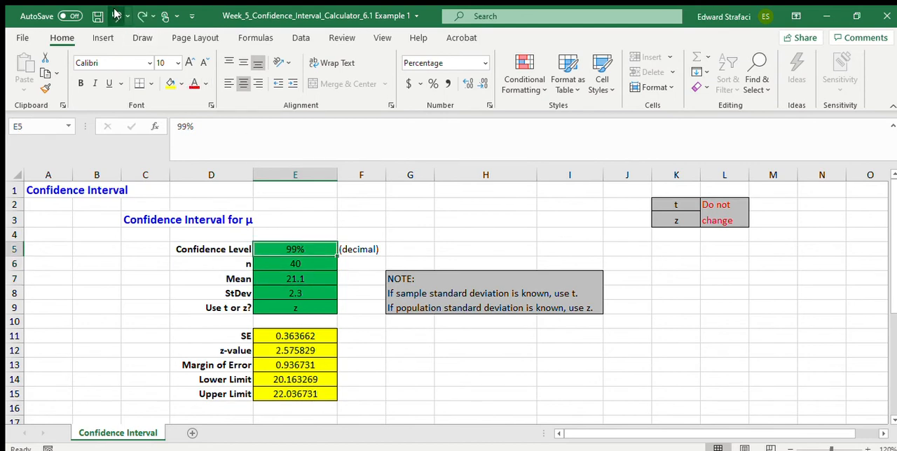
{"action": "type", "text": "80%"}
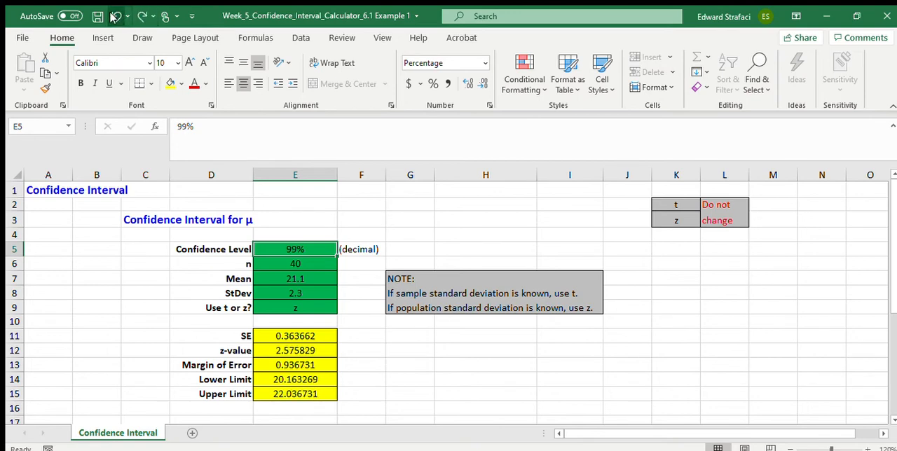
{"action": "type", "text": "80%"}
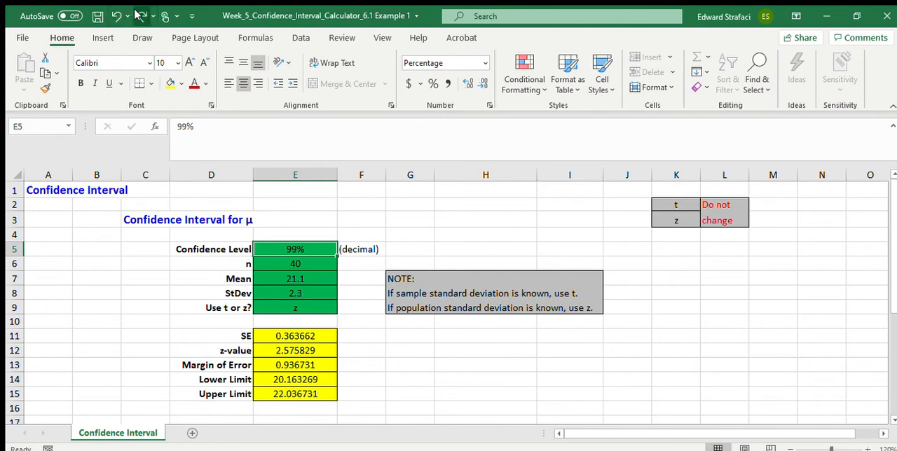
{"action": "type", "text": "80%"}
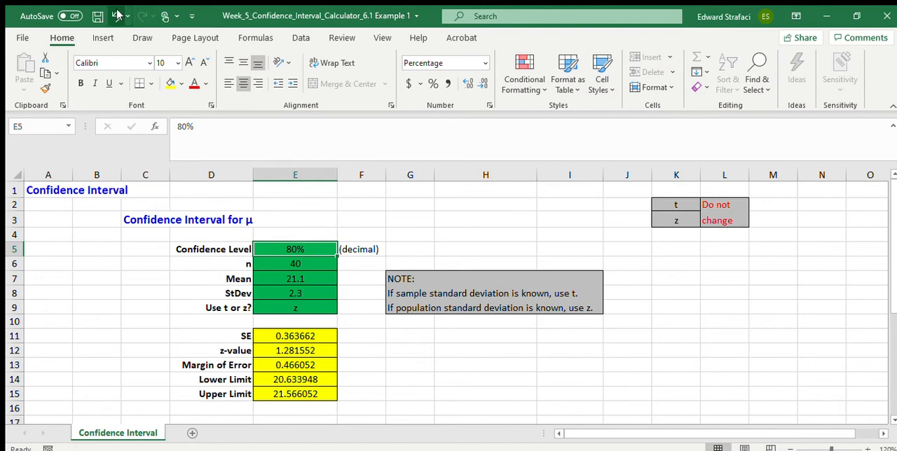
{"action": "mouse_move", "coordinate": [118, 14]}
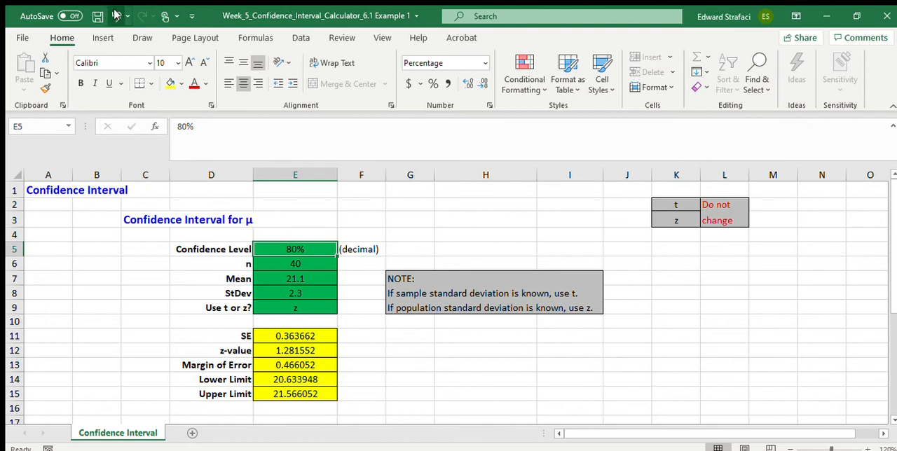
Re-enter 99% in E5, restoring z 2.575829 and margin 0.936731.
{"action": "type", "text": "99%"}
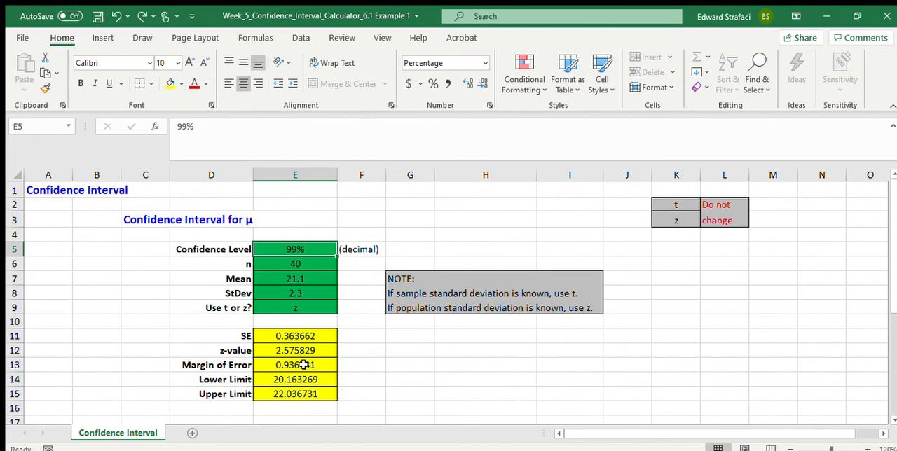
{"action": "left_click", "coordinate": [295, 365]}
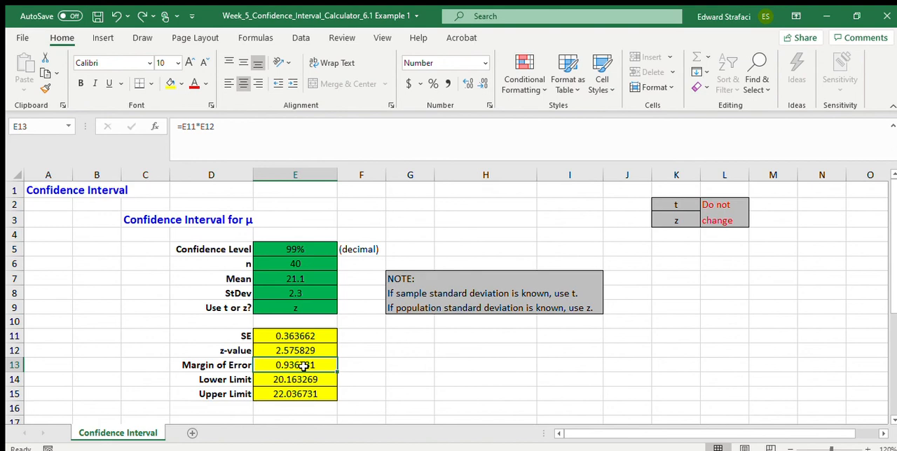
{"action": "left_click", "coordinate": [294, 336]}
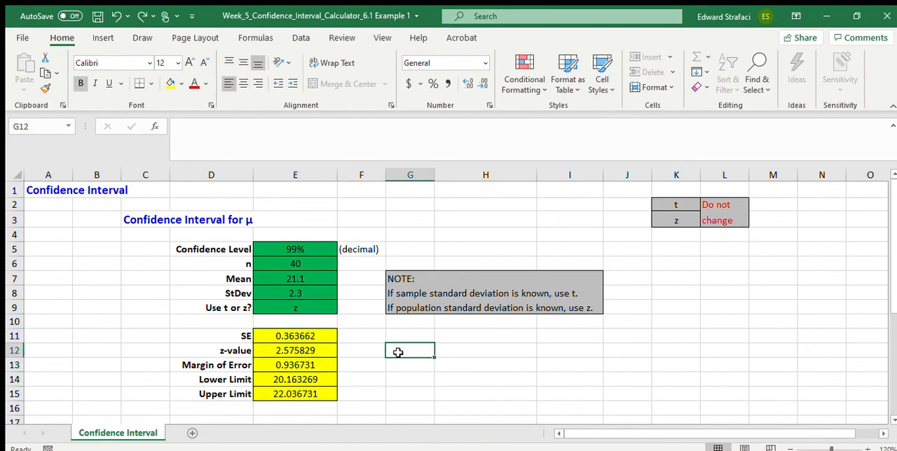
{"action": "mouse_move", "coordinate": [272, 331]}
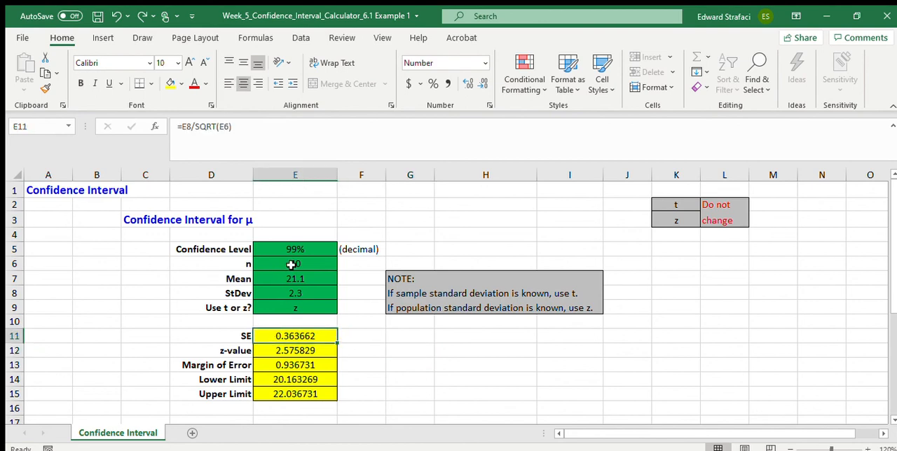
{"action": "mouse_move", "coordinate": [292, 265]}
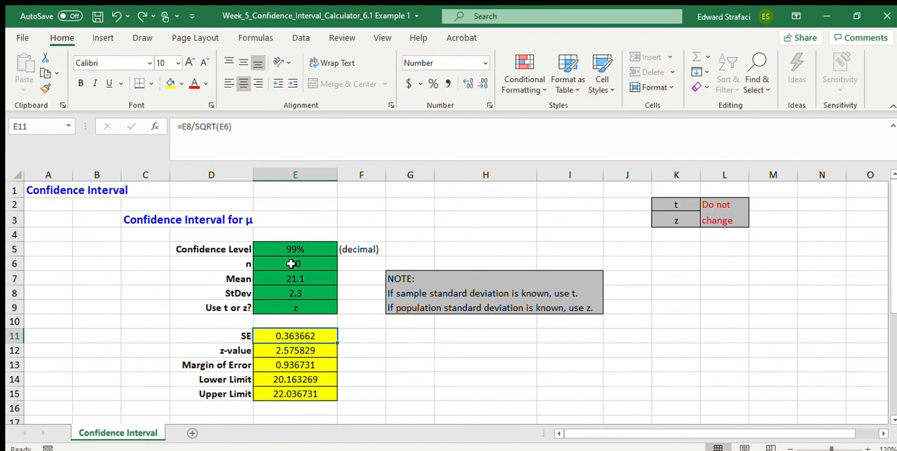
{"action": "type", "text": "40"}
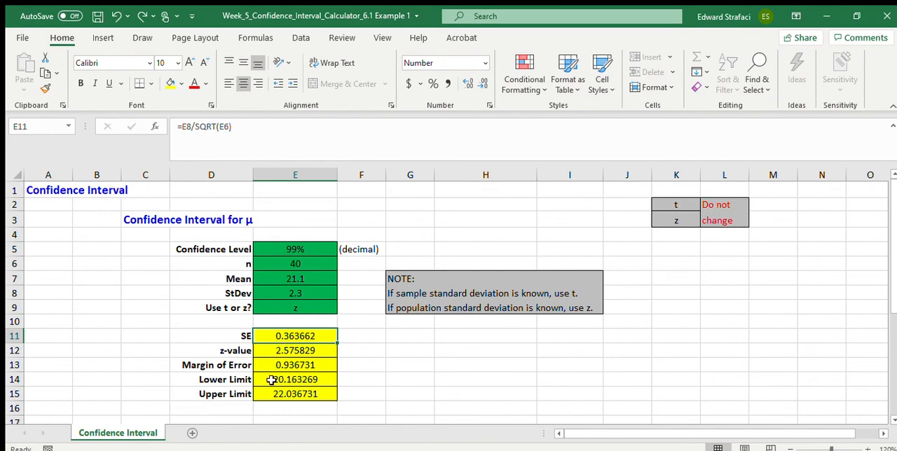
{"action": "mouse_move", "coordinate": [302, 369]}
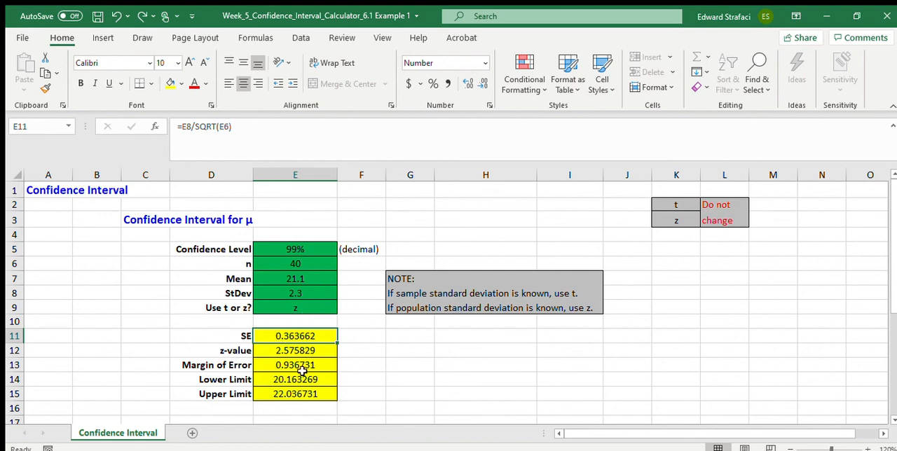
{"action": "left_click", "coordinate": [295, 394]}
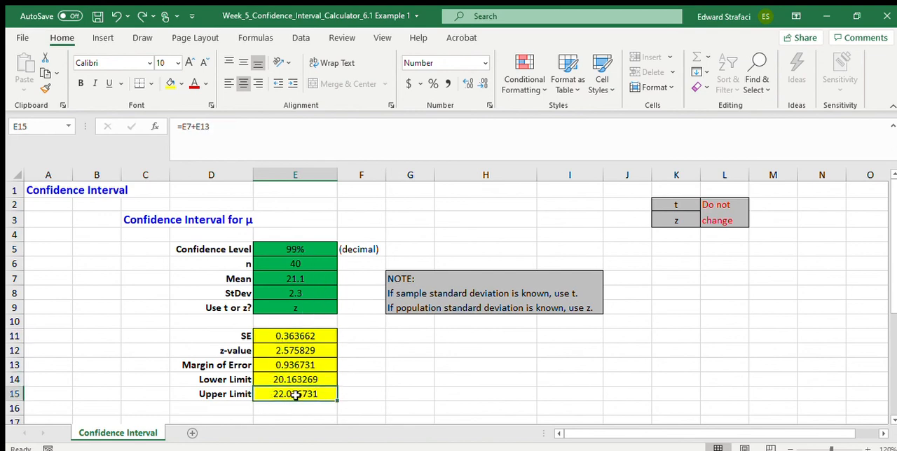
{"action": "left_click", "coordinate": [724, 174]}
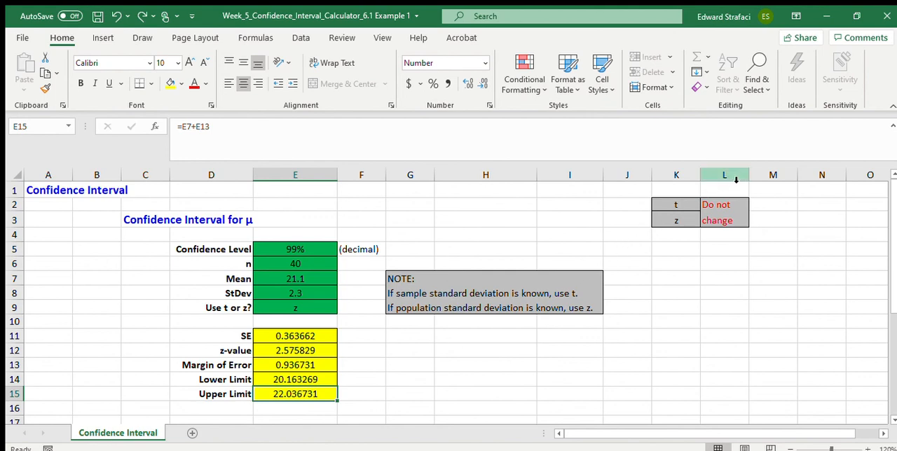